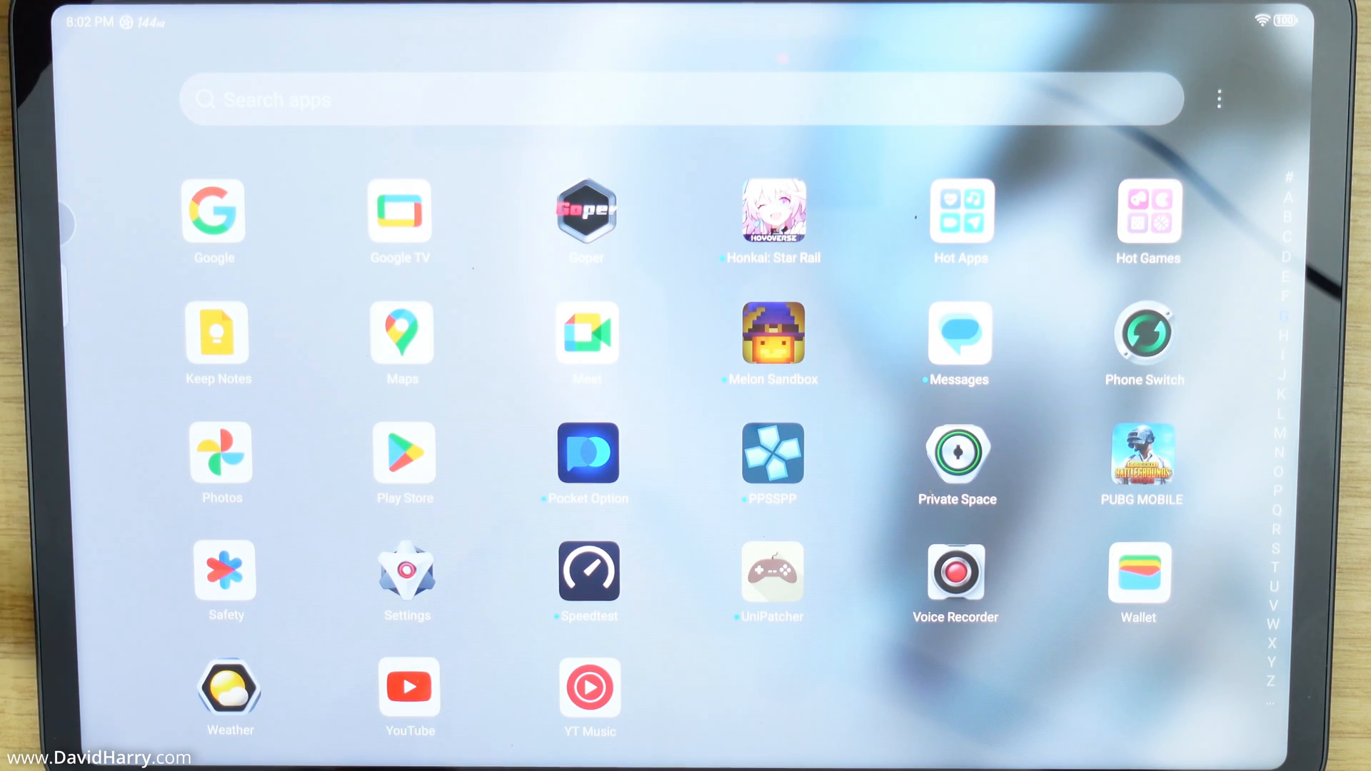
Launch Settings from the app drawer and scroll the sidebar toward About tablet.
click(405, 580)
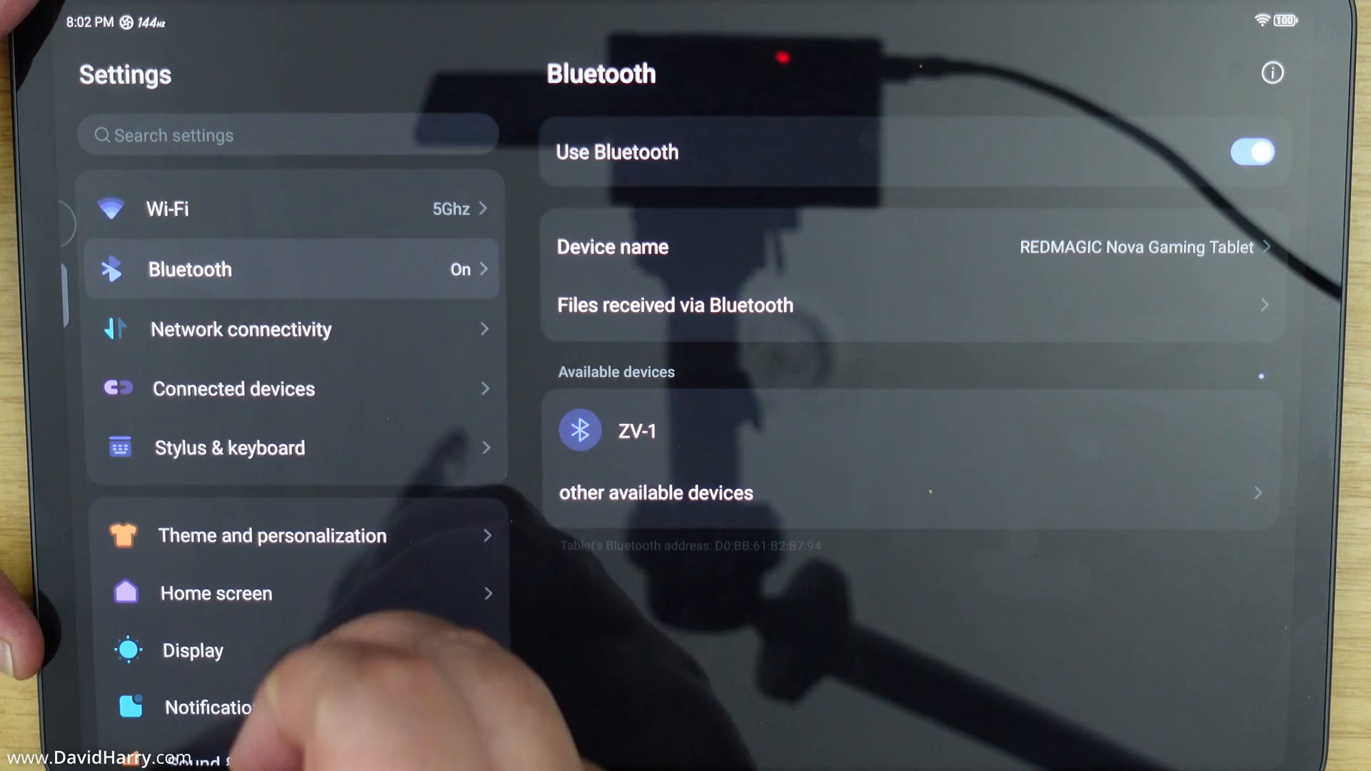
scroll(down, 3)
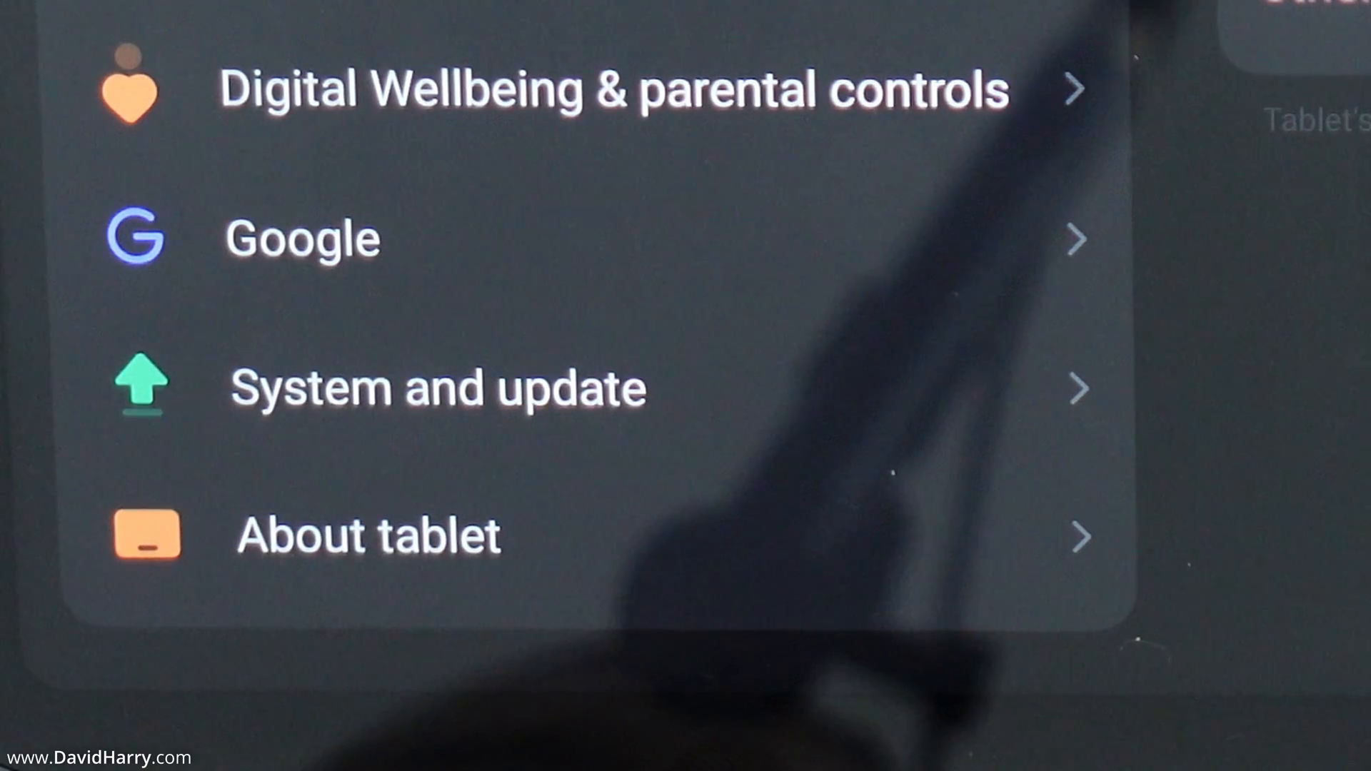
scroll(down, 3)
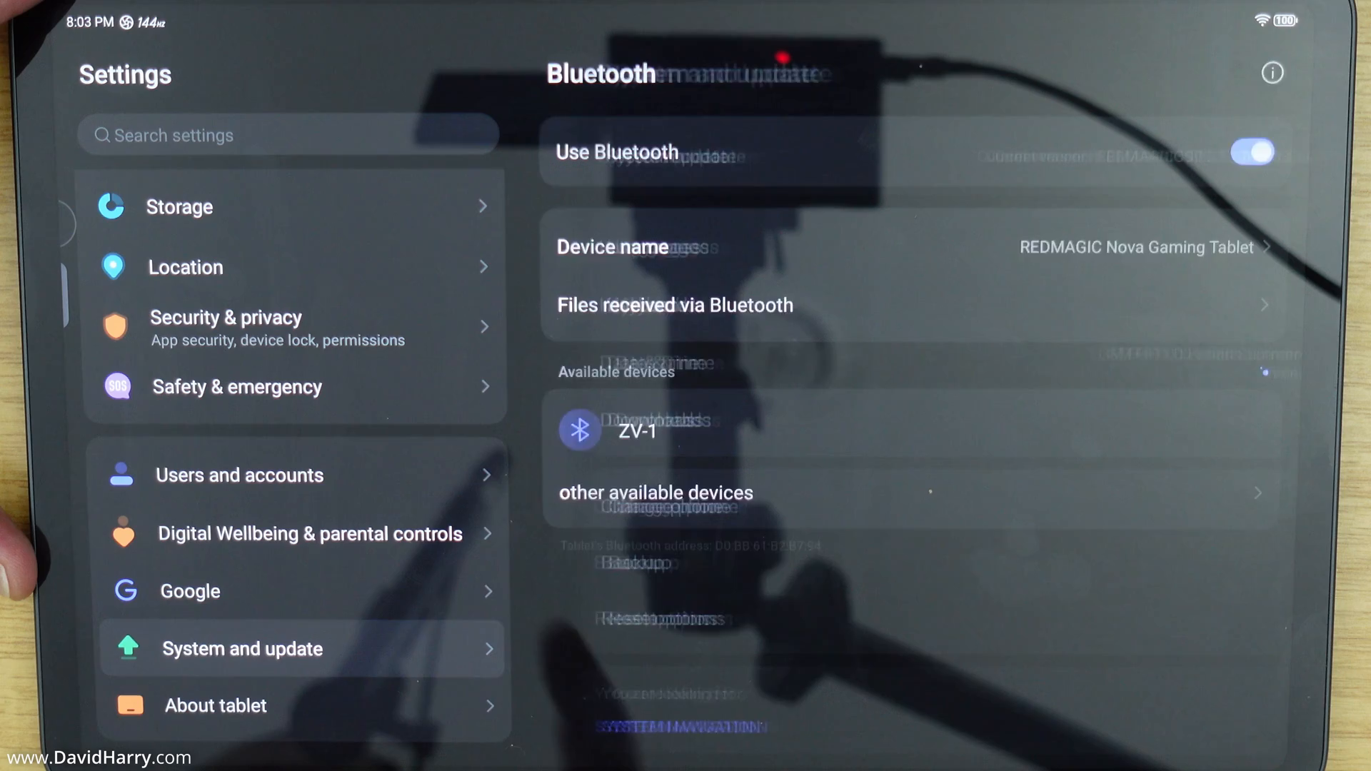
Go to System and update and scroll down its options list.
click(243, 648)
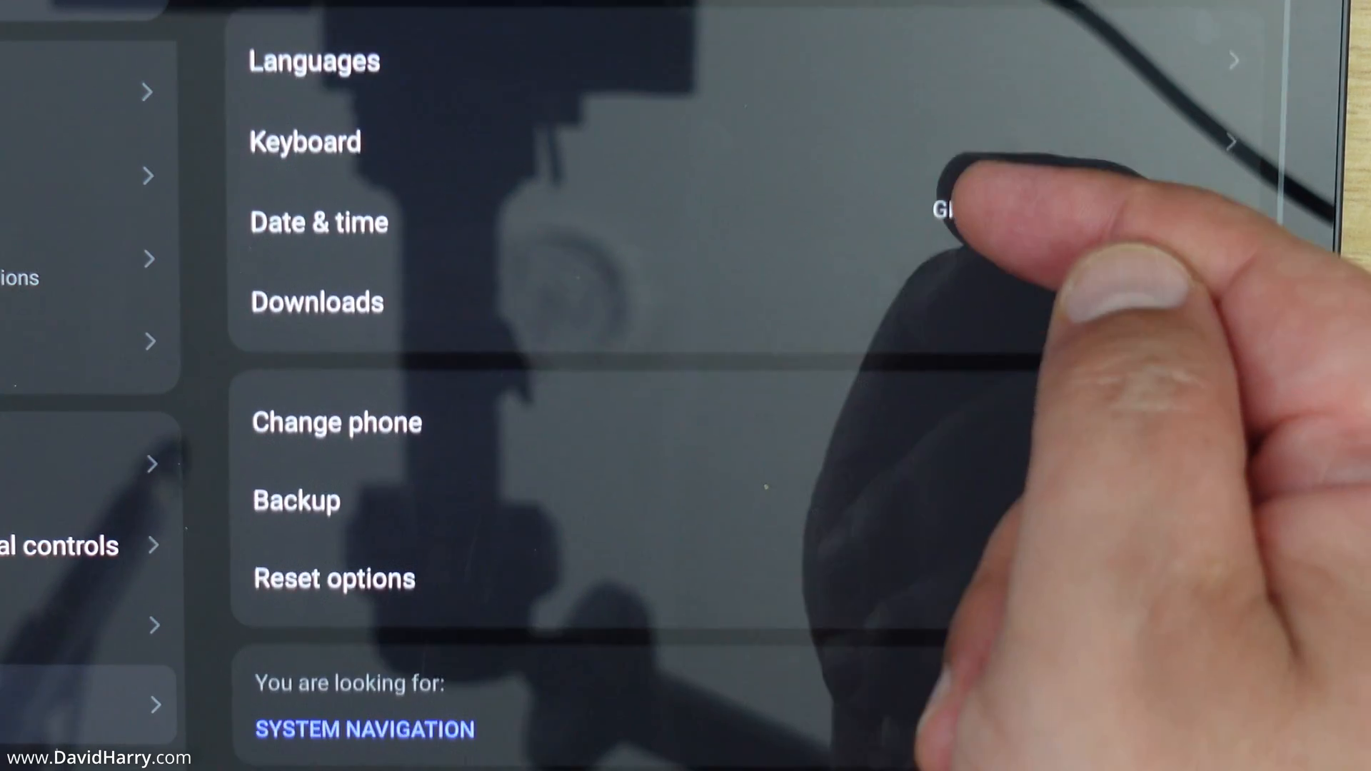
scroll(down, 3)
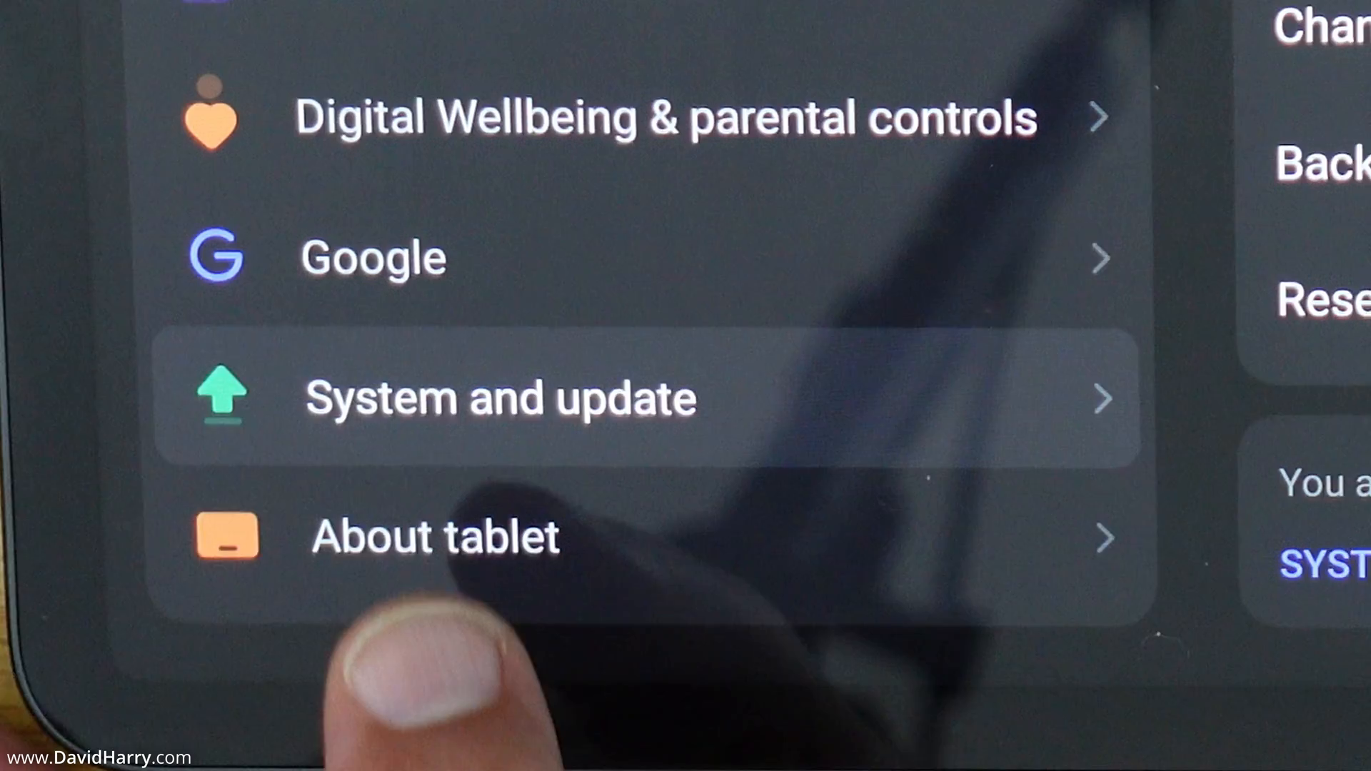
Go to About tablet and scroll down to the Build number entry.
click(433, 537)
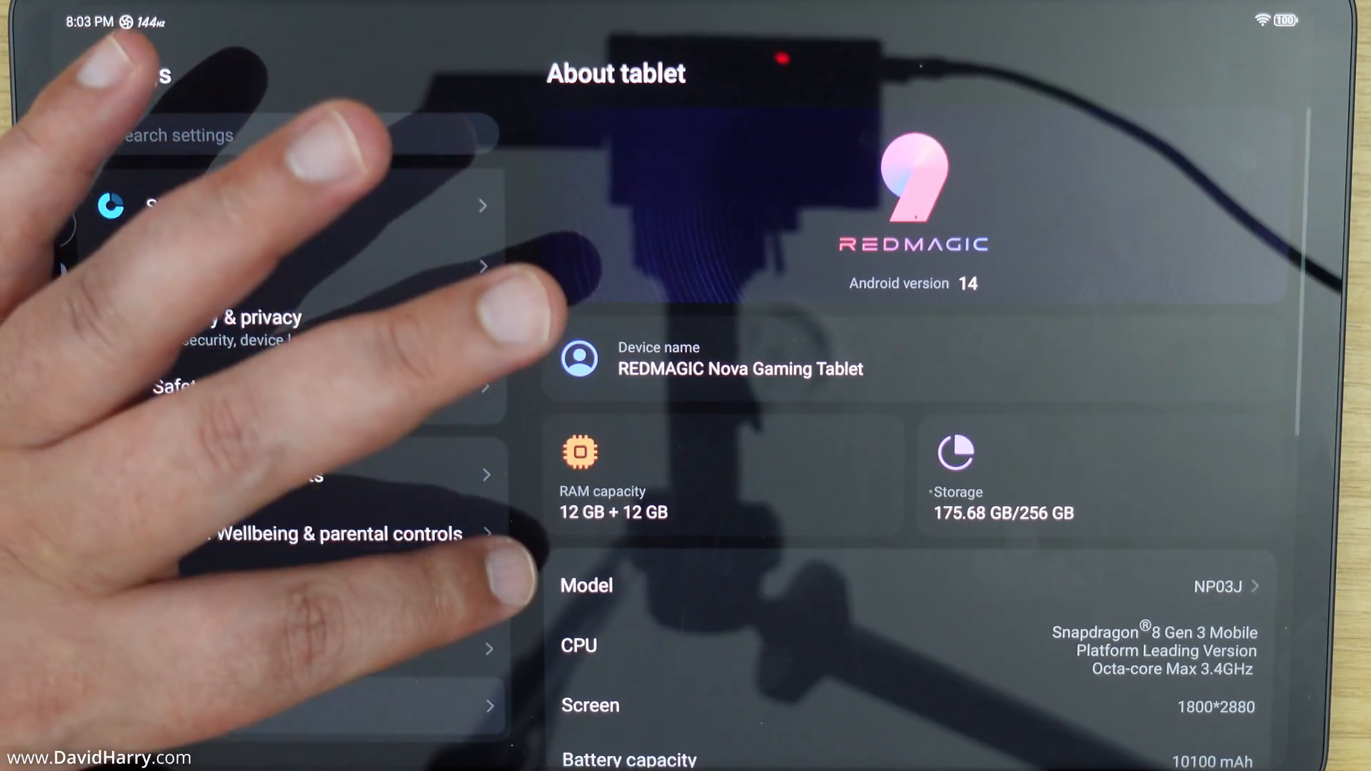
scroll(down, 3)
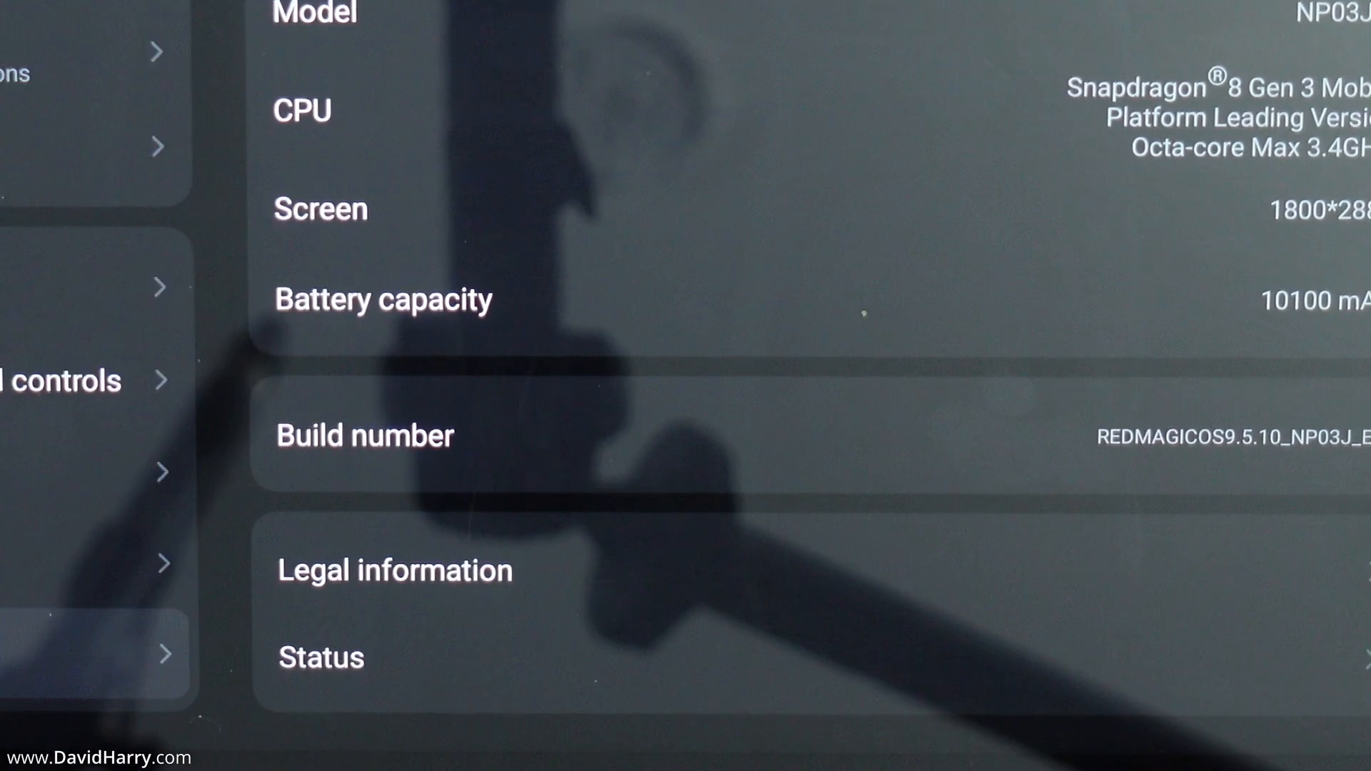
scroll(down, 3)
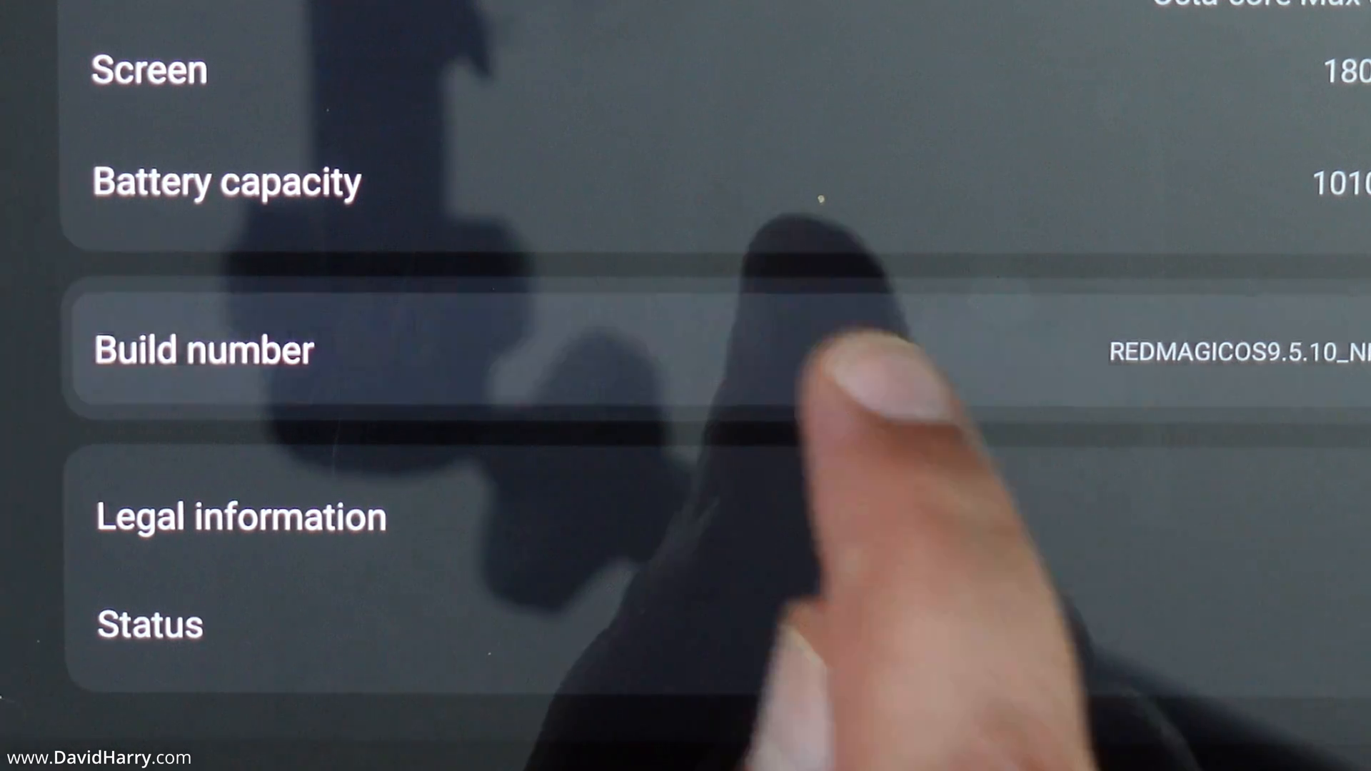
Tap Build number repeatedly until the 'you are a developer' toast appears.
click(202, 348)
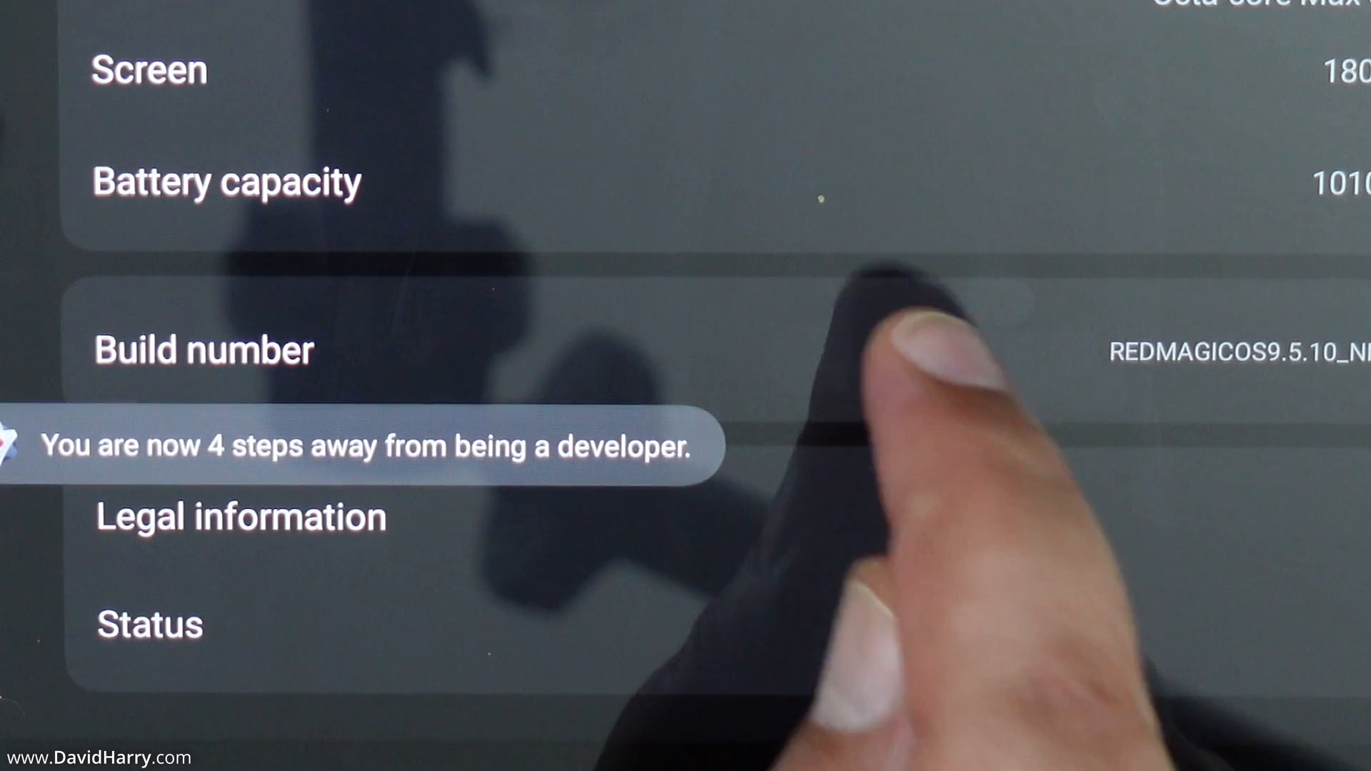
click(203, 349)
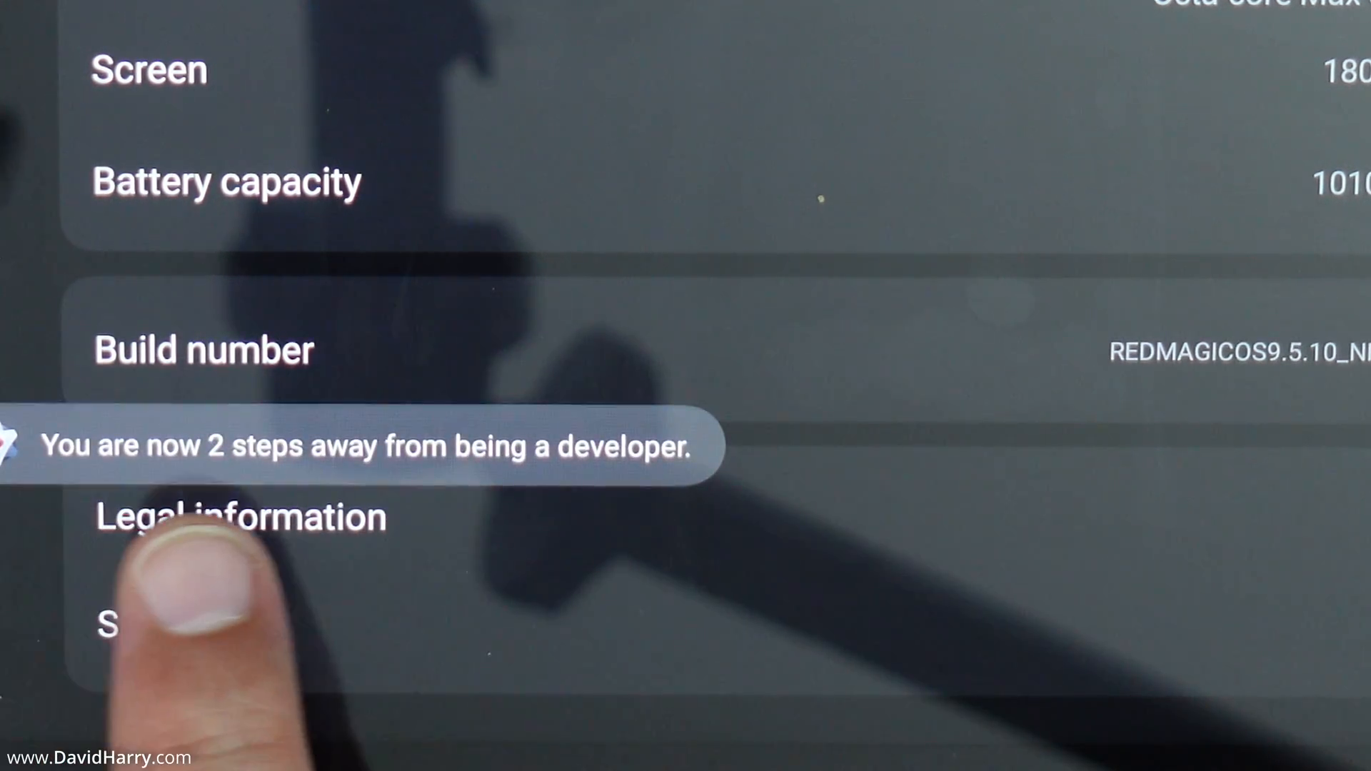
click(203, 349)
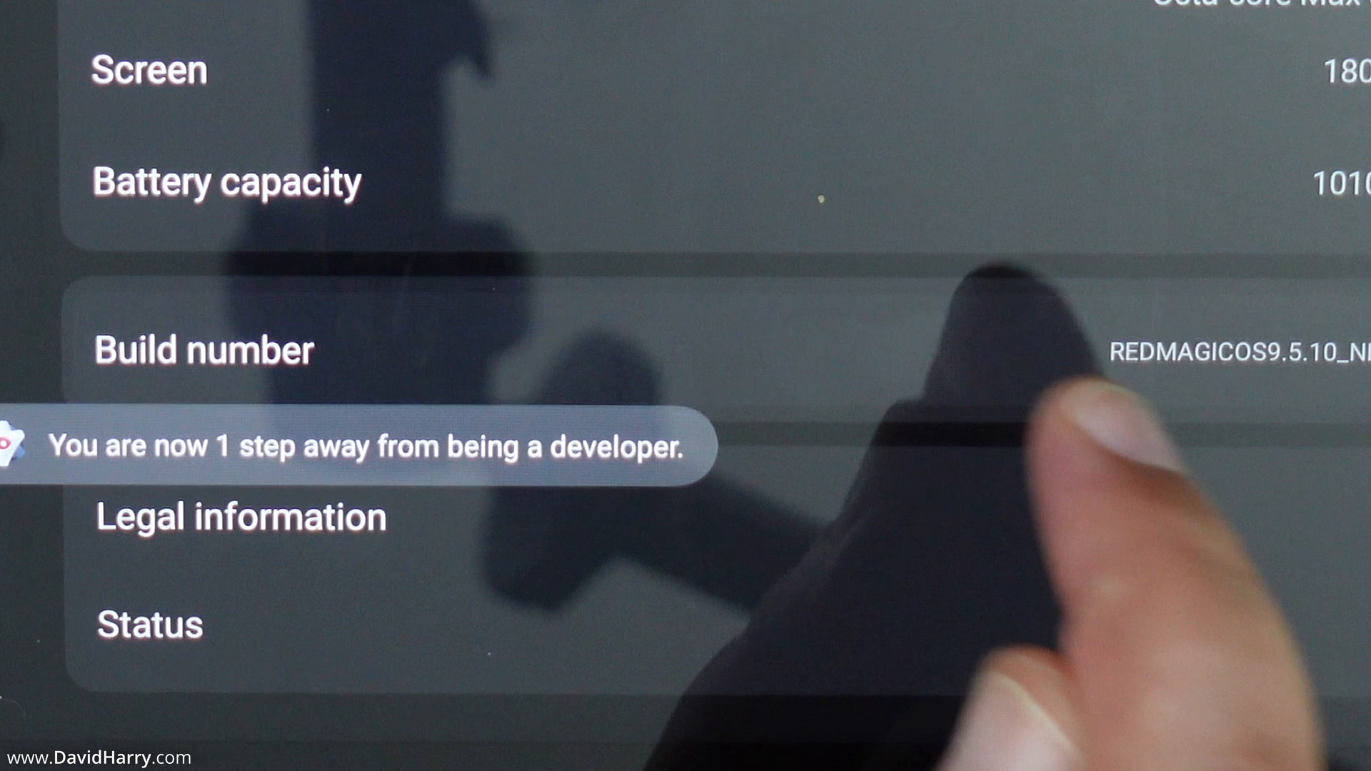
click(203, 349)
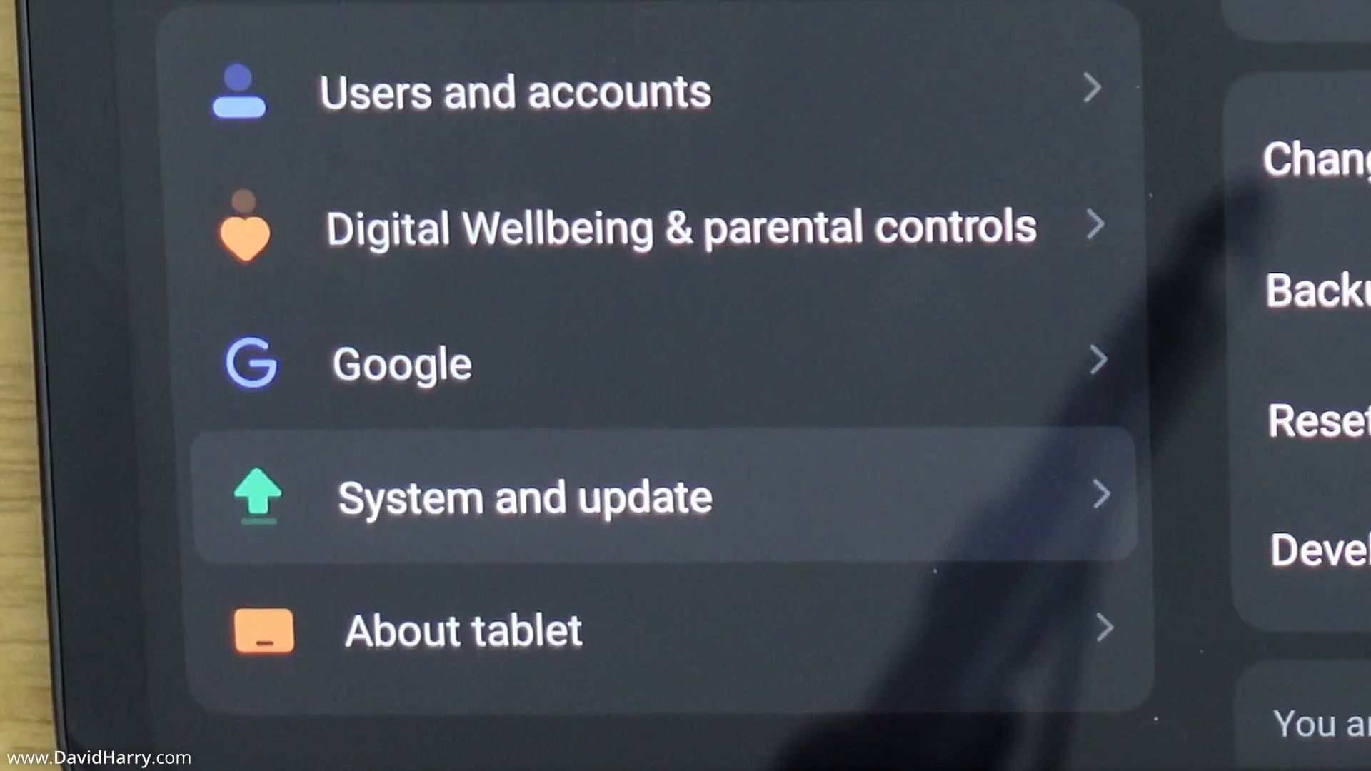
Go to System and update and enter the new Developer options page.
click(524, 497)
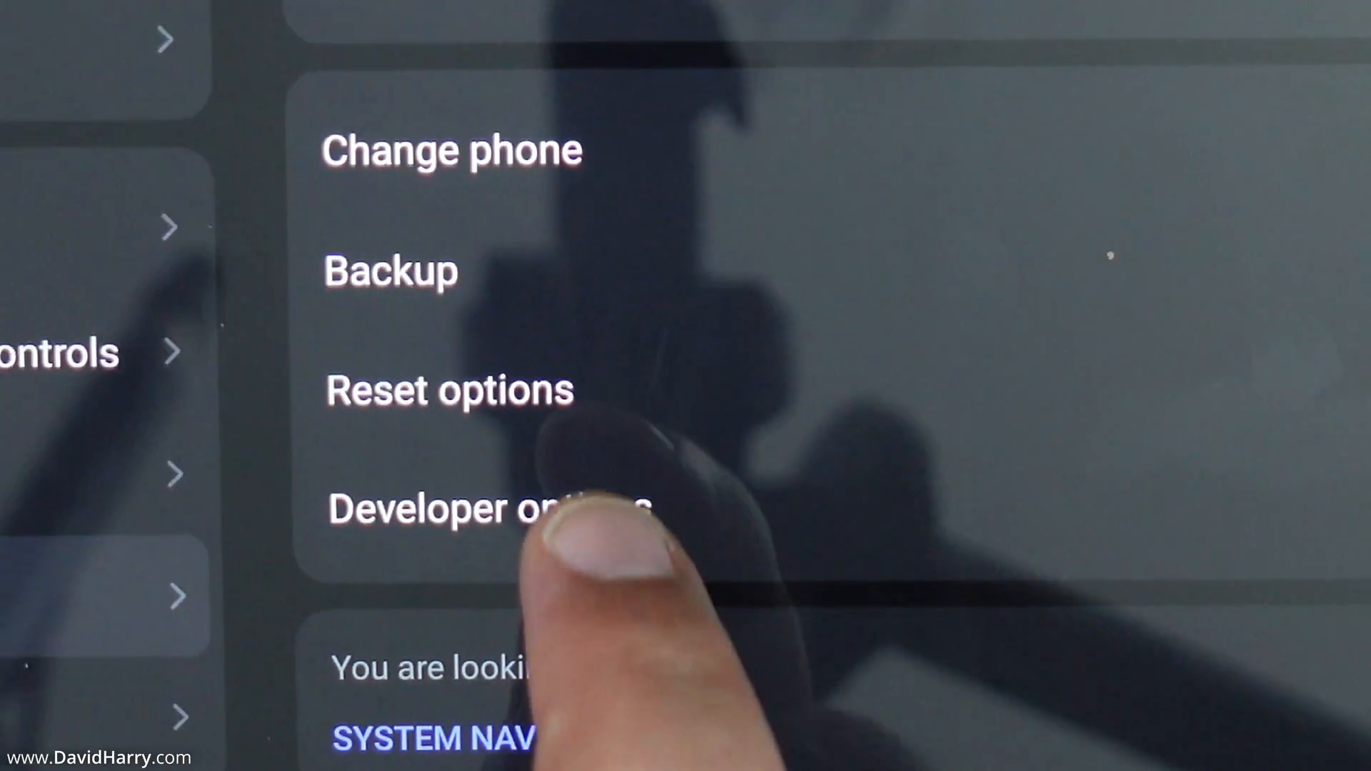
click(472, 507)
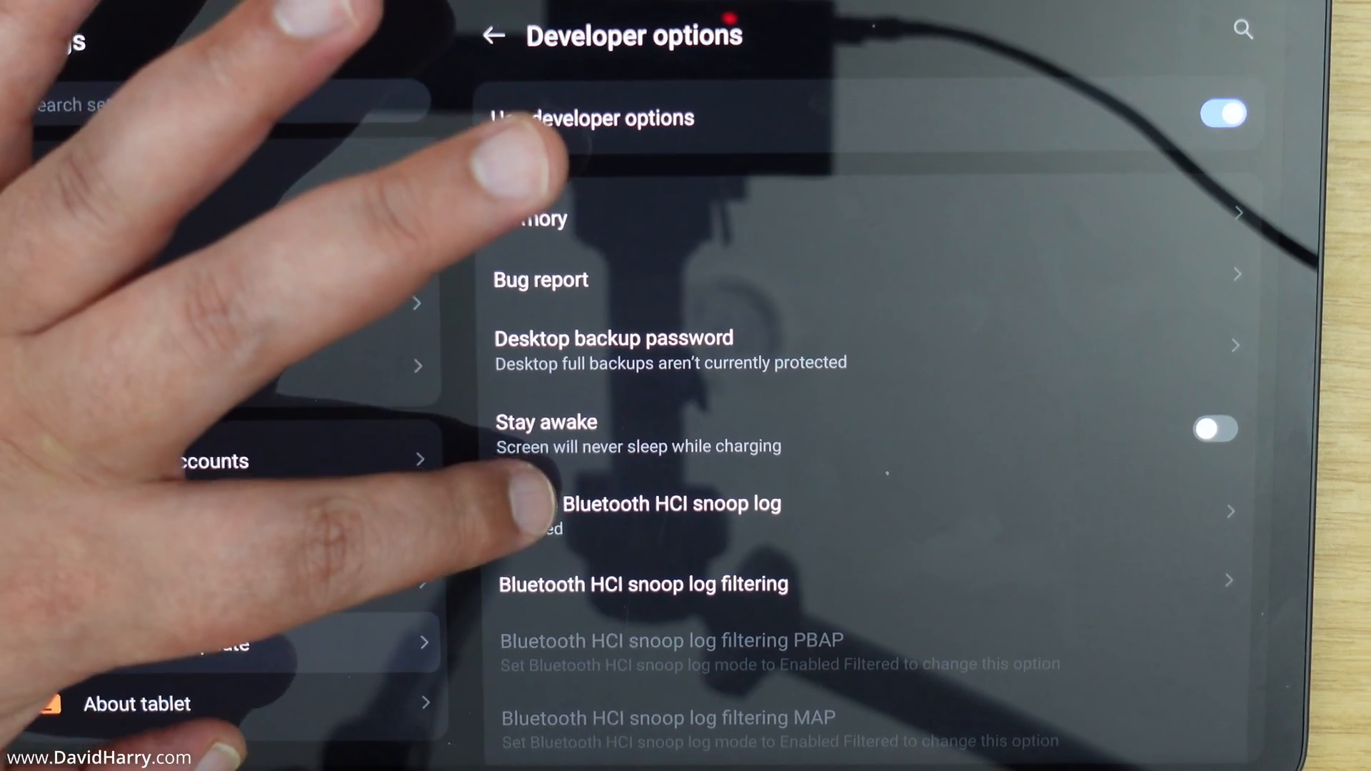
Scroll through the full Developer options list to review its settings.
scroll(down, 3)
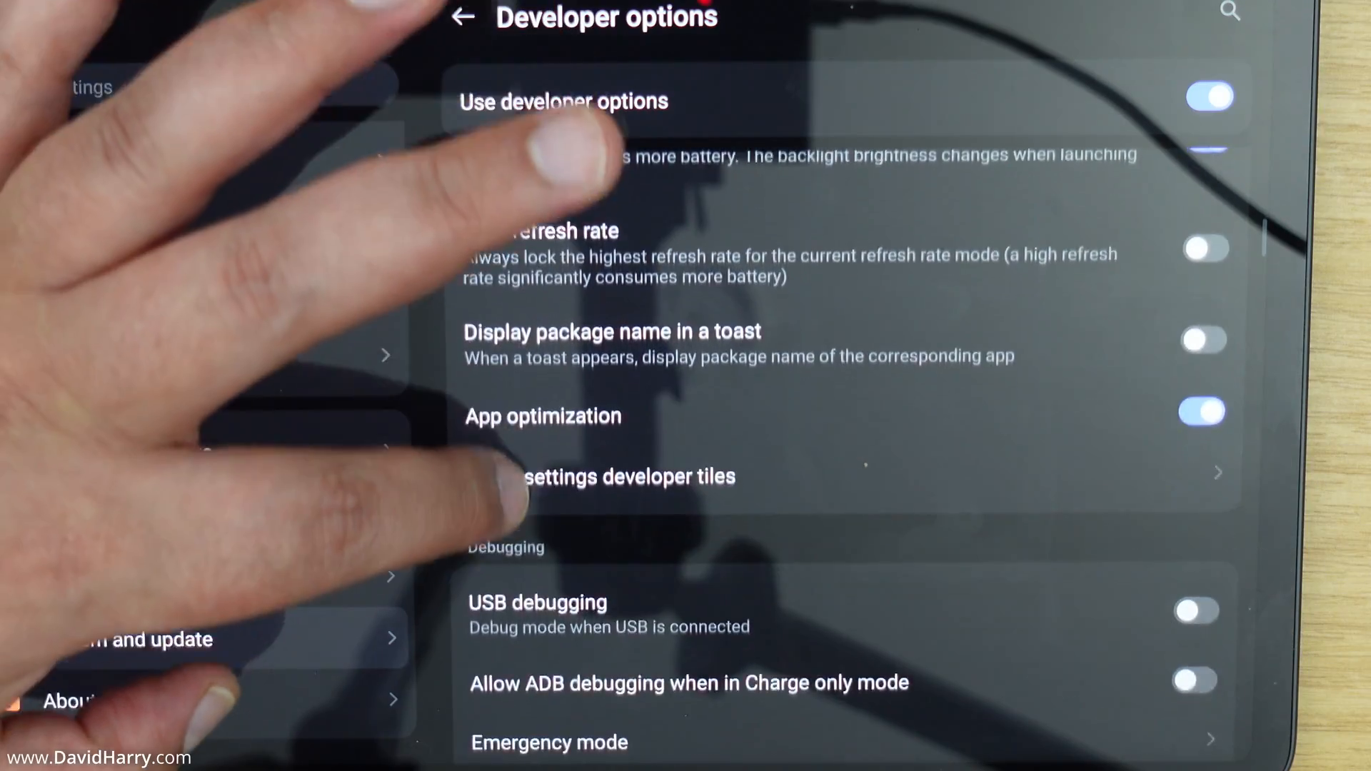
scroll(down, 3)
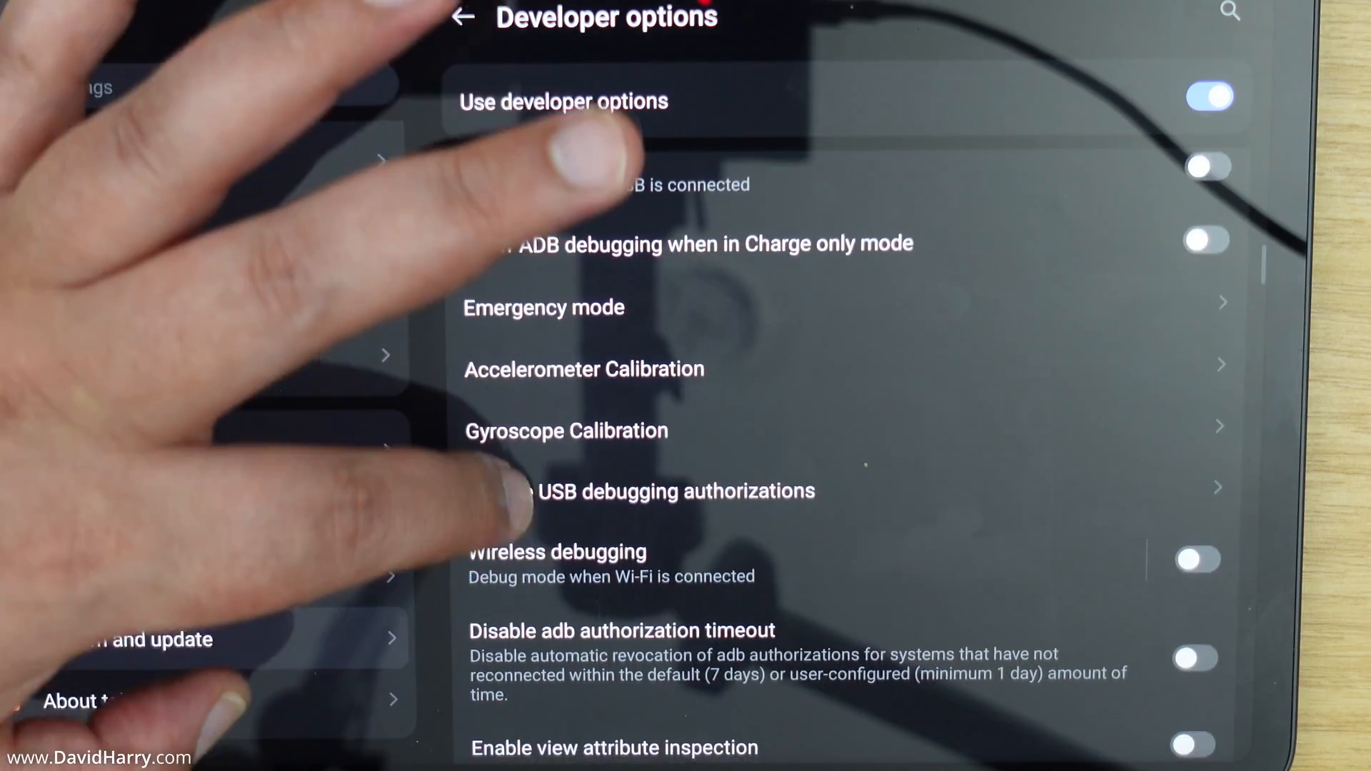
scroll(down, 3)
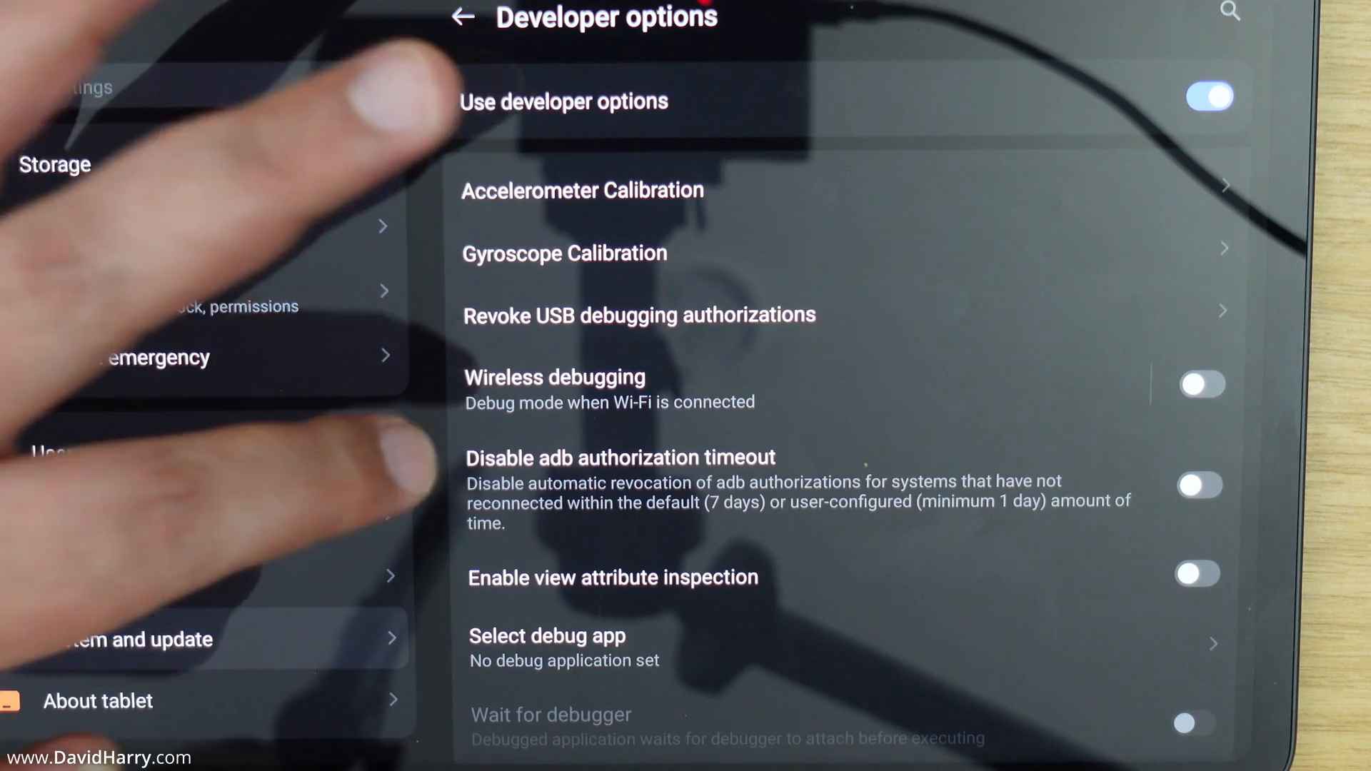
scroll(down, 3)
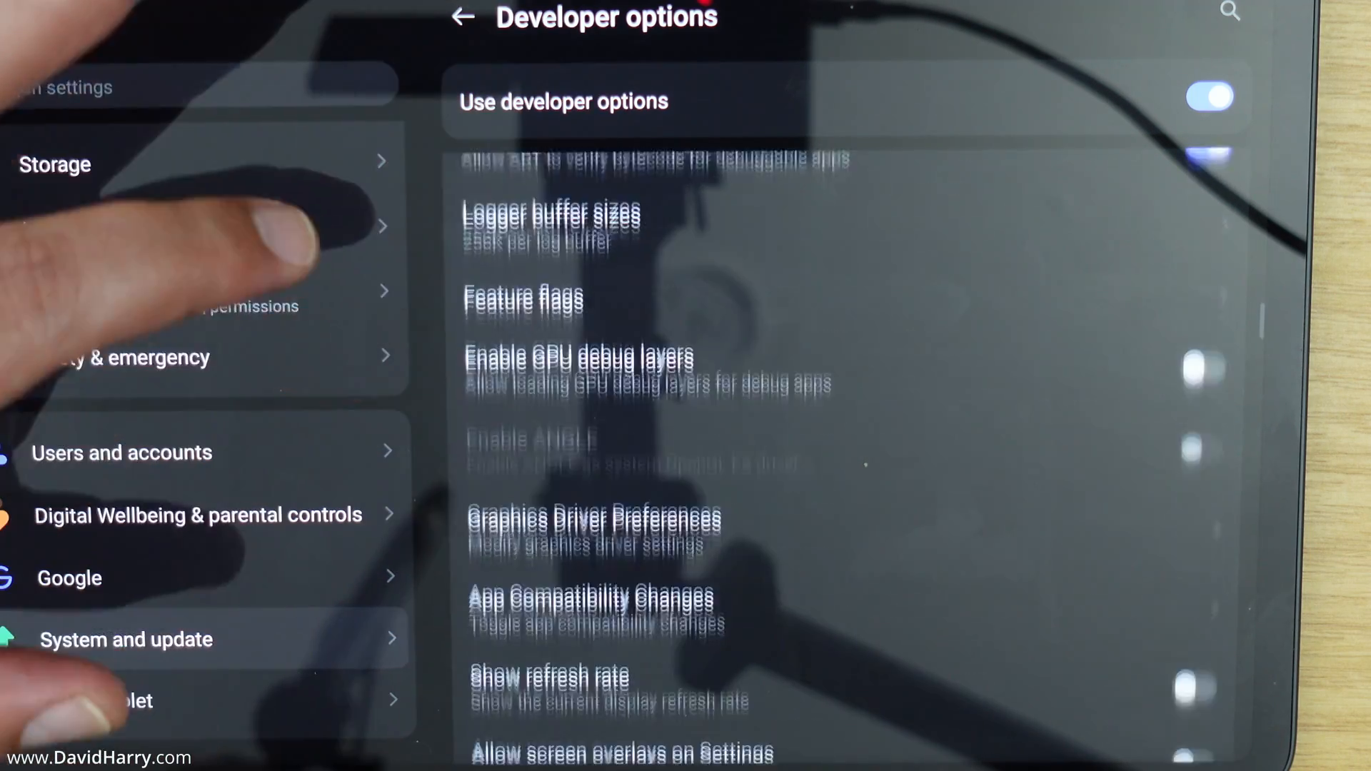
scroll(down, 3)
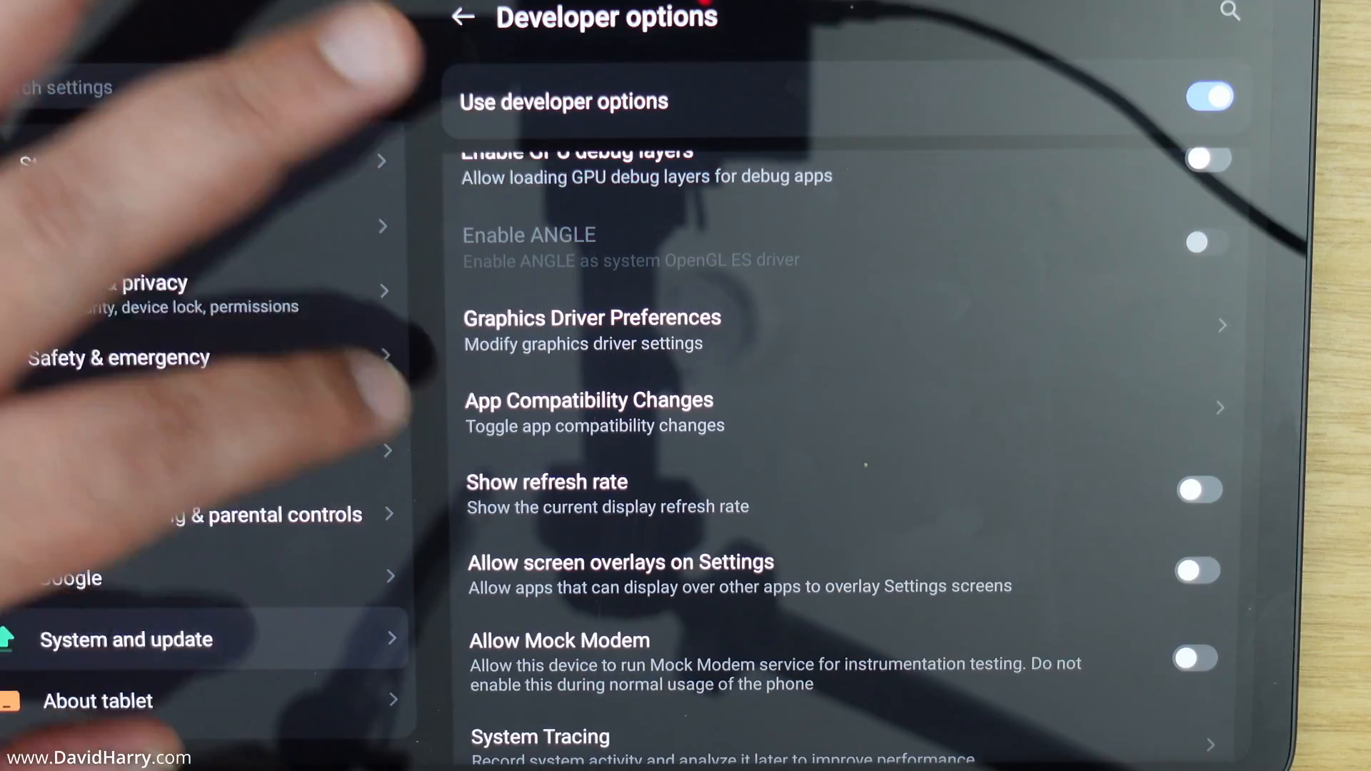
scroll(down, 3)
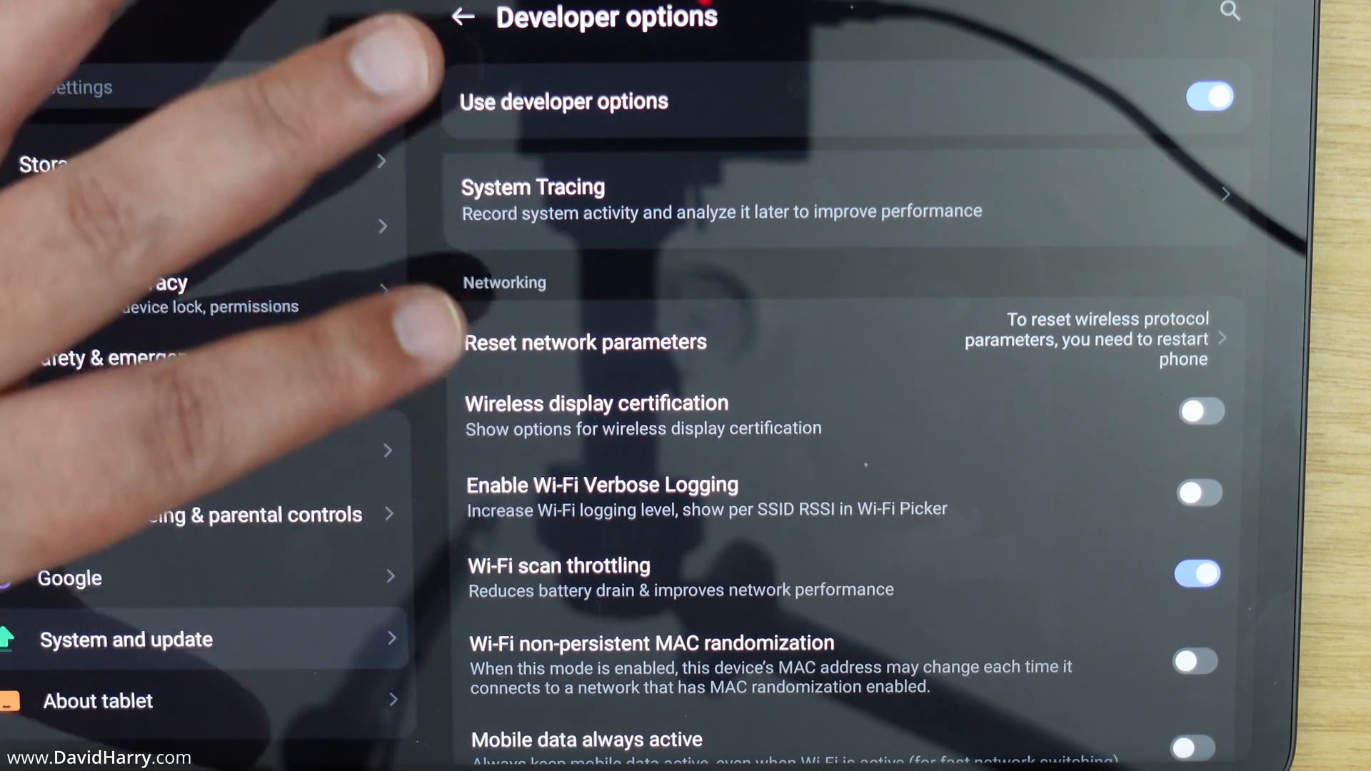
scroll(down, 3)
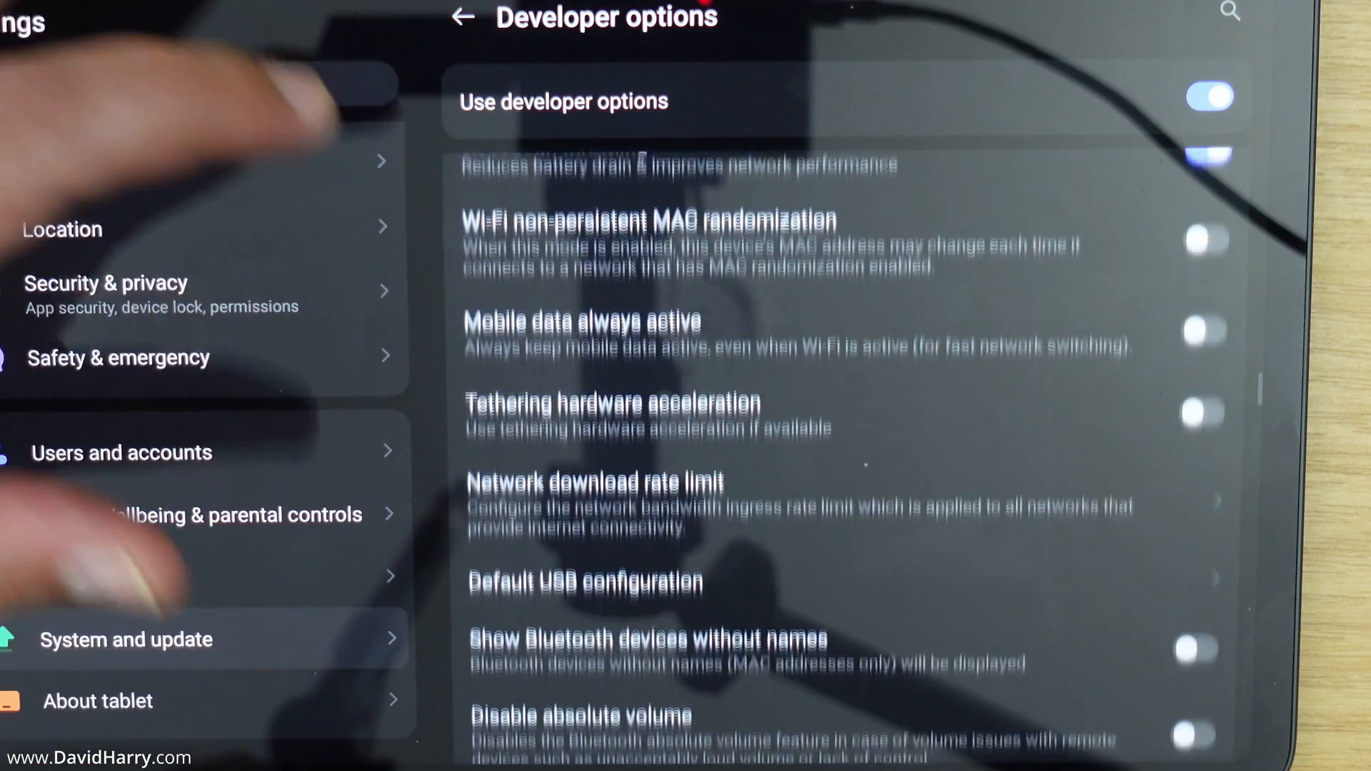
scroll(down, 3)
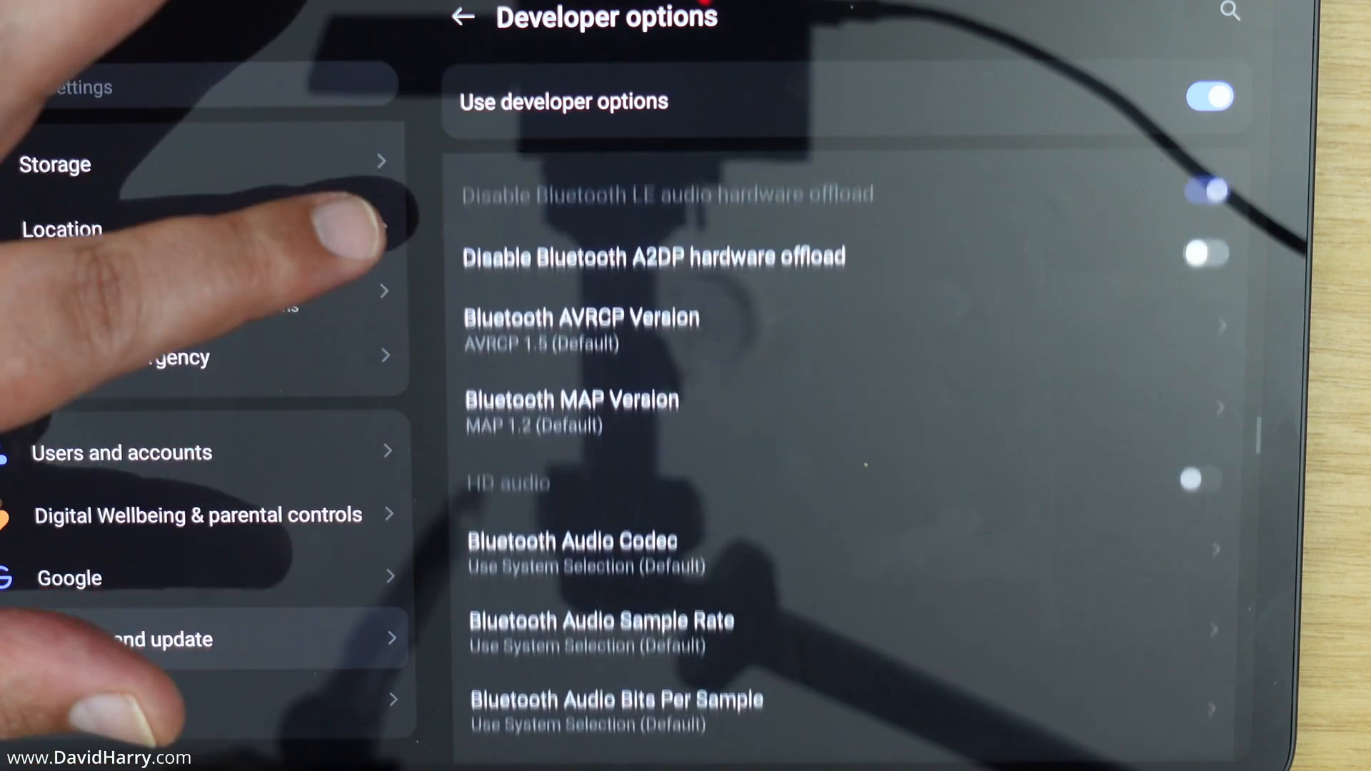
scroll(down, 3)
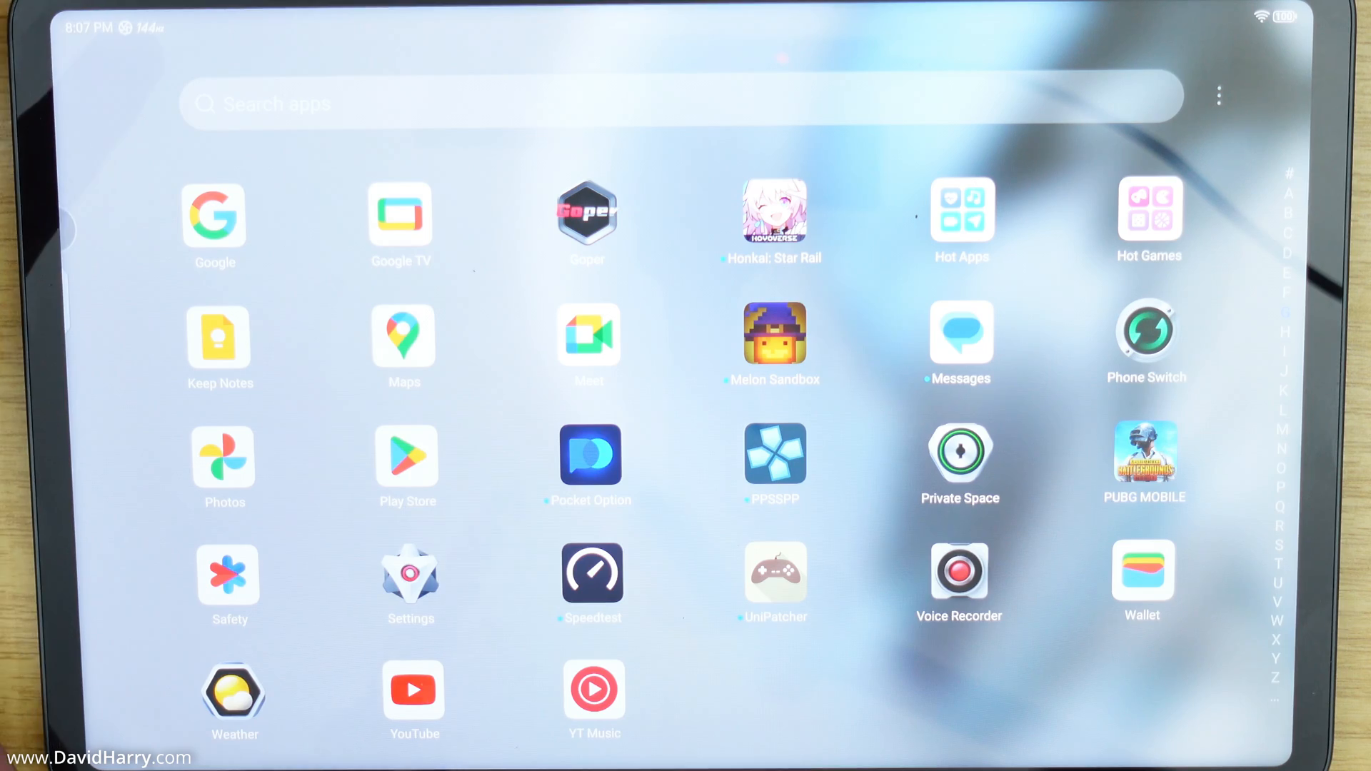
Return to Developer options via System and update and switch Use developer options off.
click(411, 577)
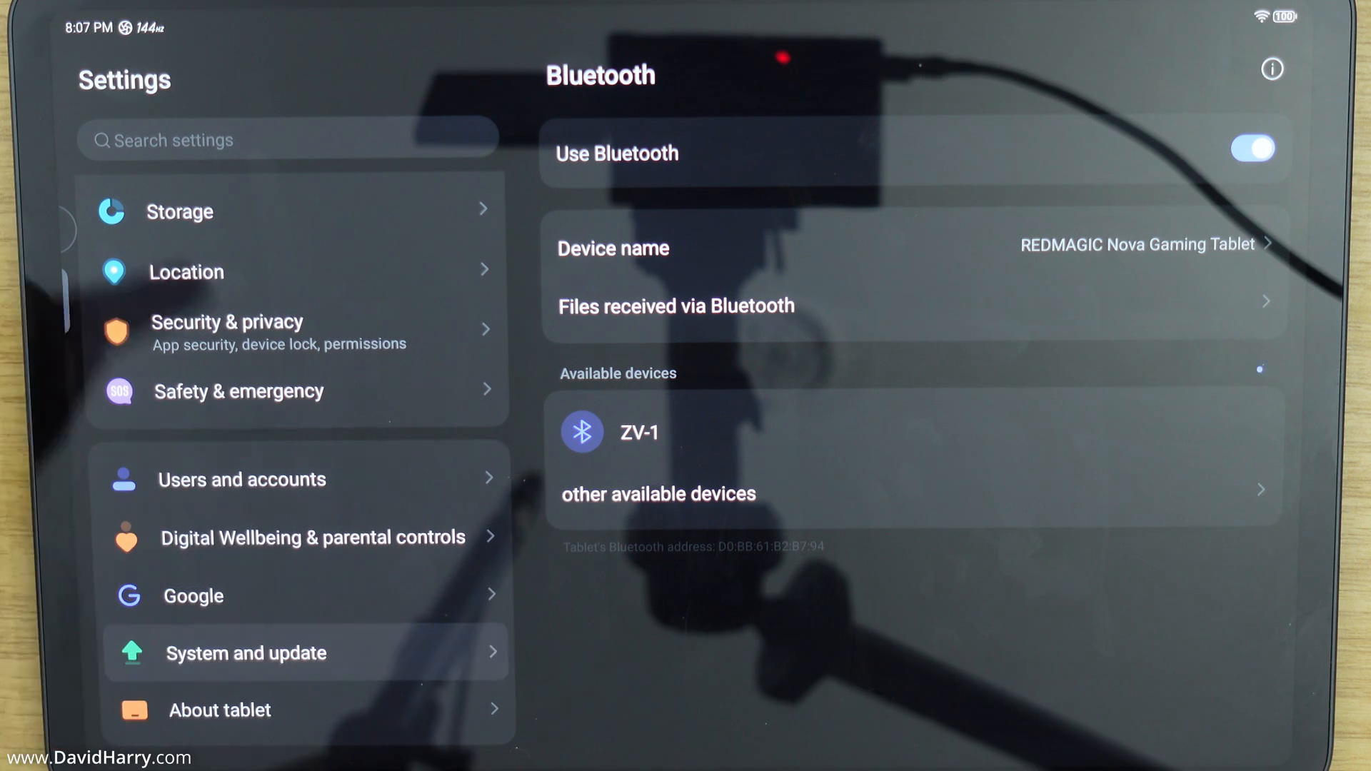
click(246, 652)
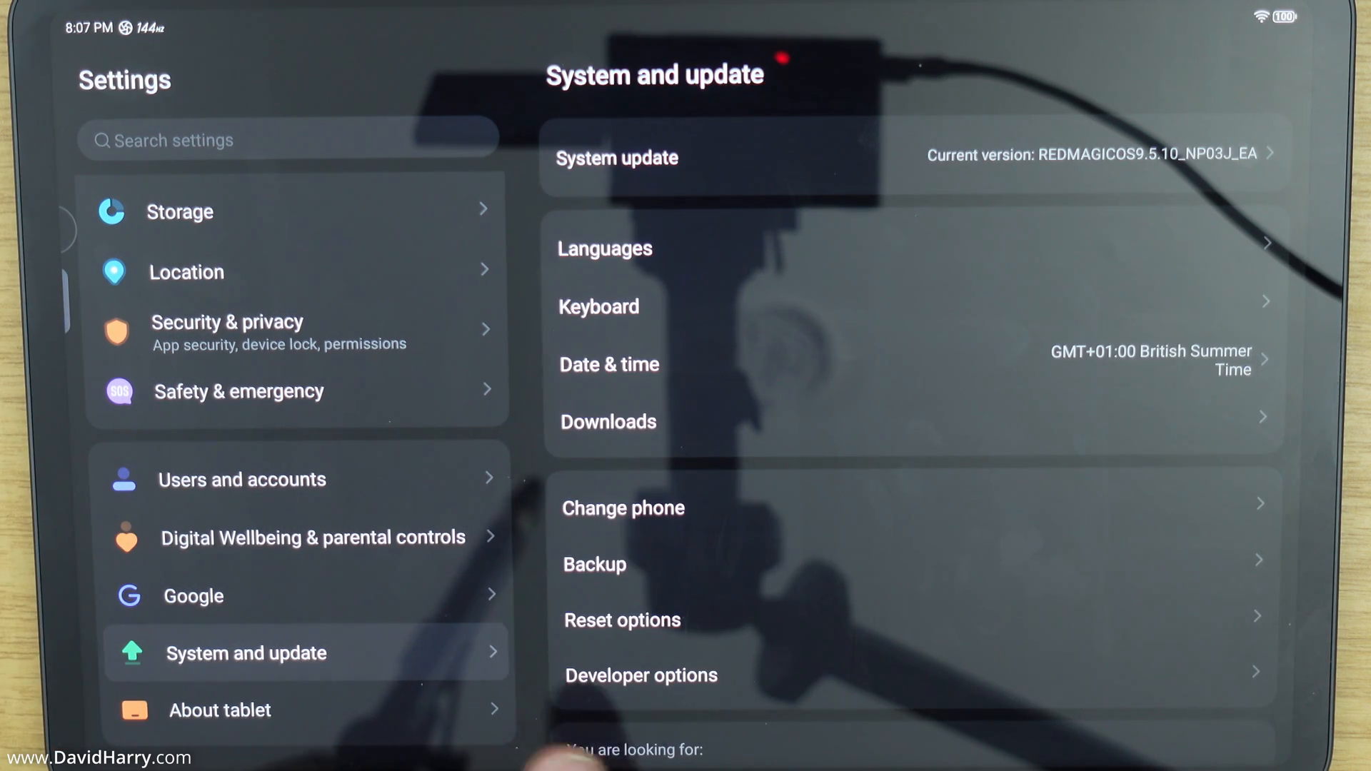
click(641, 676)
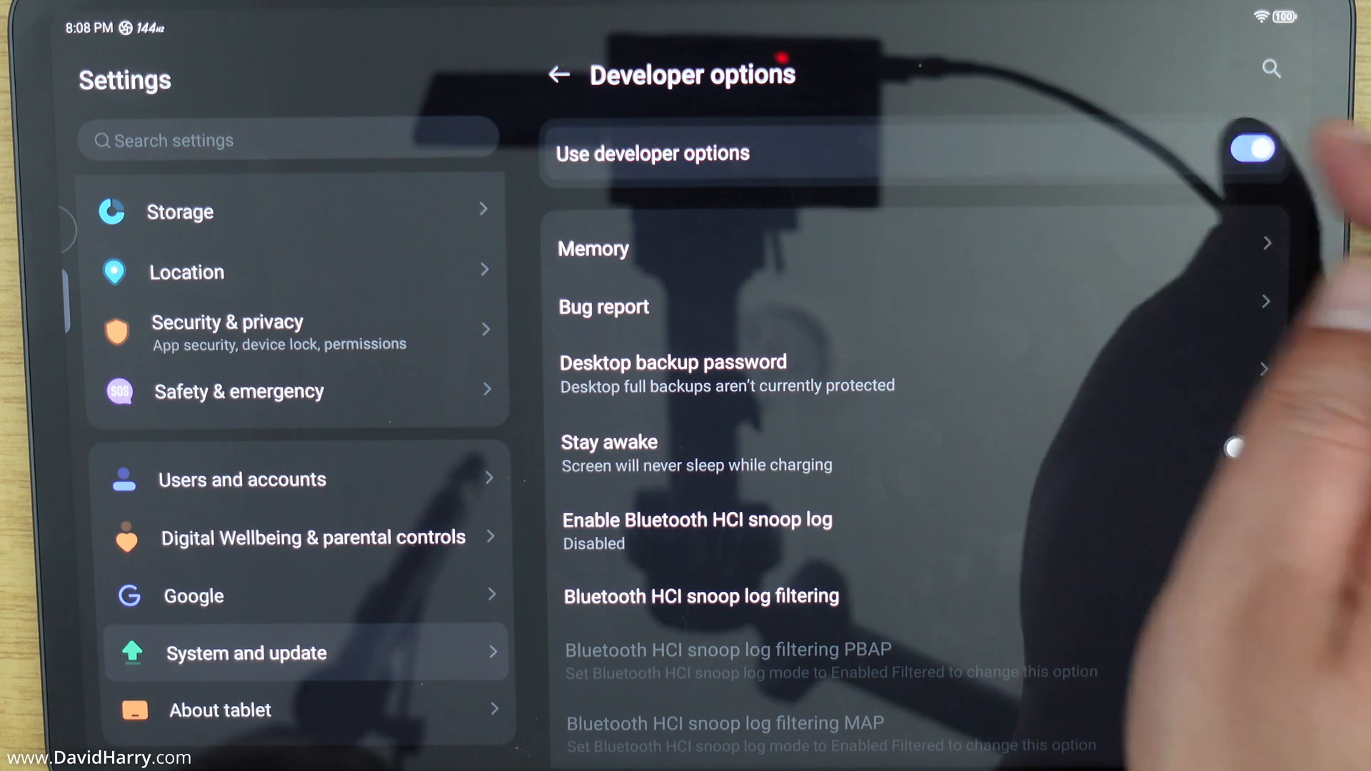
click(1253, 148)
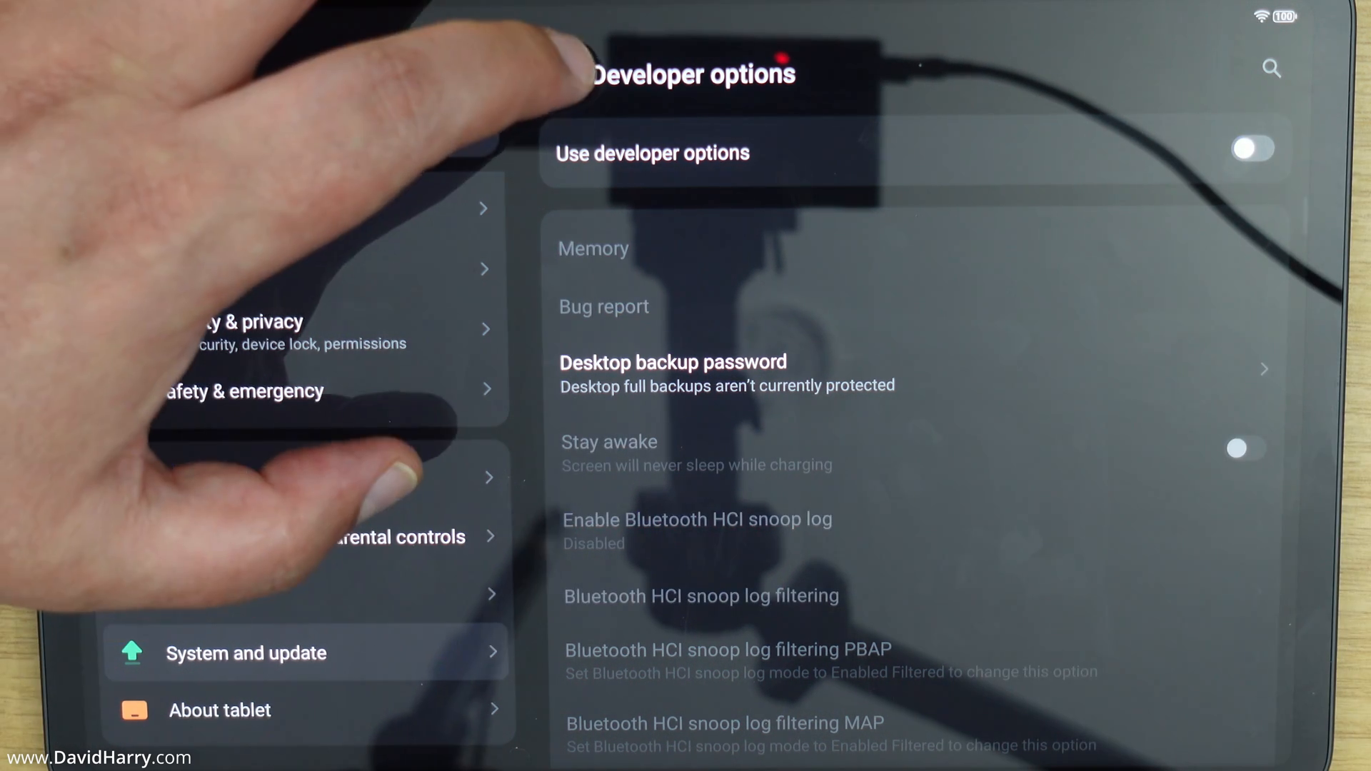